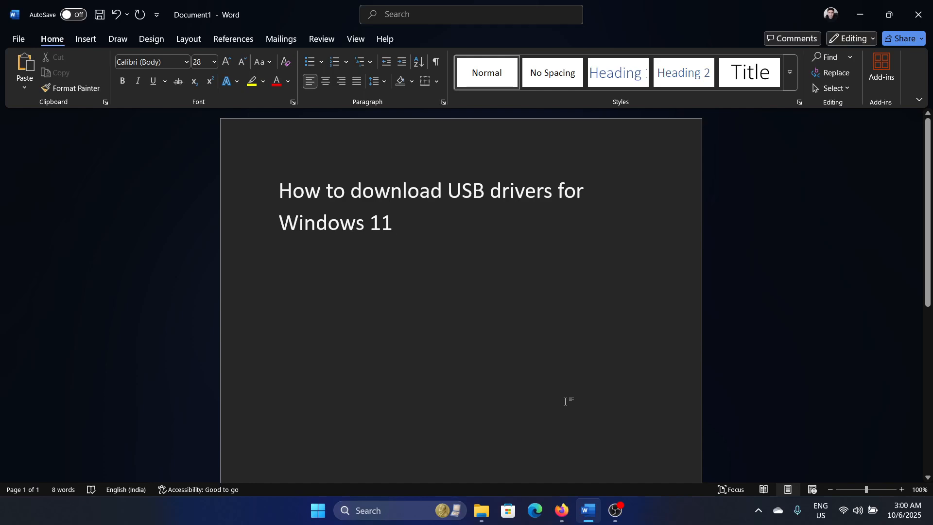
{"action": "mouse_move", "coordinate": [552, 411]}
{"action": "type", "text": "dev"}
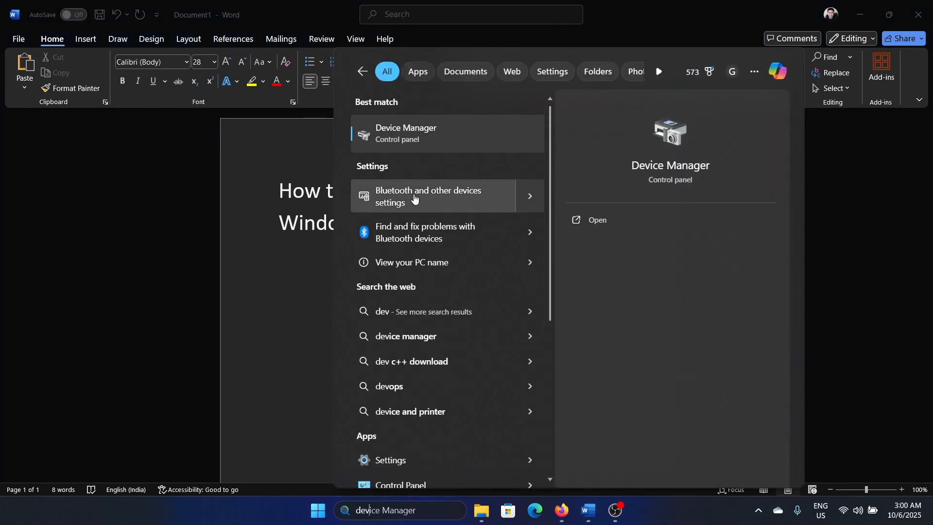
Open Device Manager from the 'device Manager' search results
{"action": "left_click", "coordinate": [597, 220]}
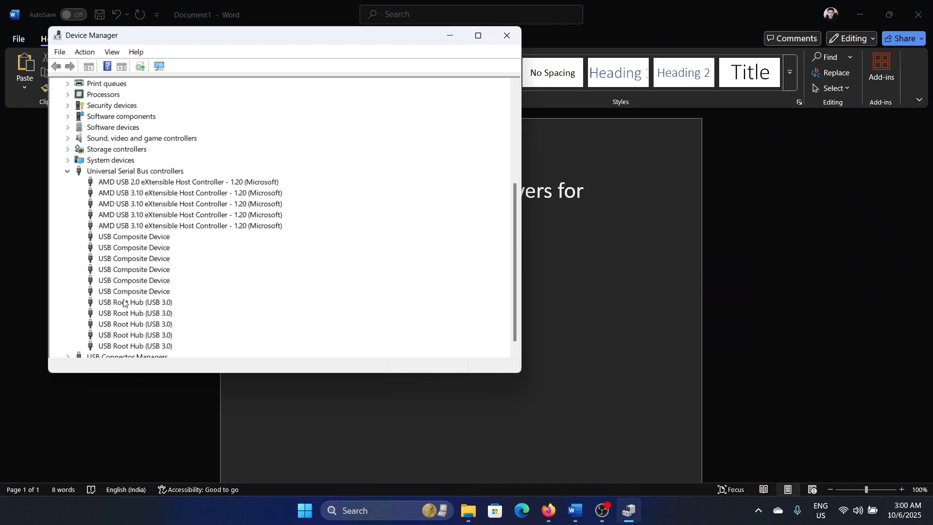
{"action": "mouse_move", "coordinate": [130, 306]}
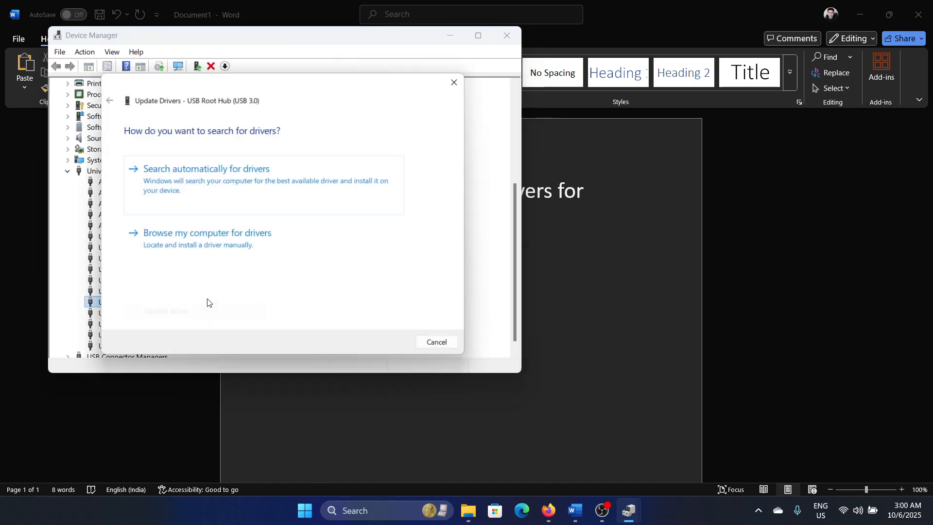
Update the USB Root Hub (USB 3.0) driver by searching automatically for drivers
{"action": "left_click", "coordinate": [436, 342]}
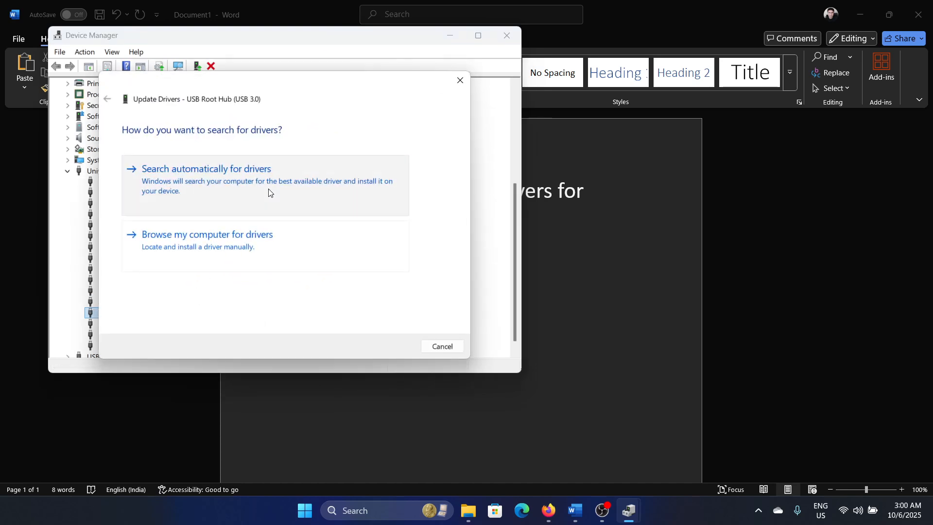
{"action": "left_click", "coordinate": [442, 346]}
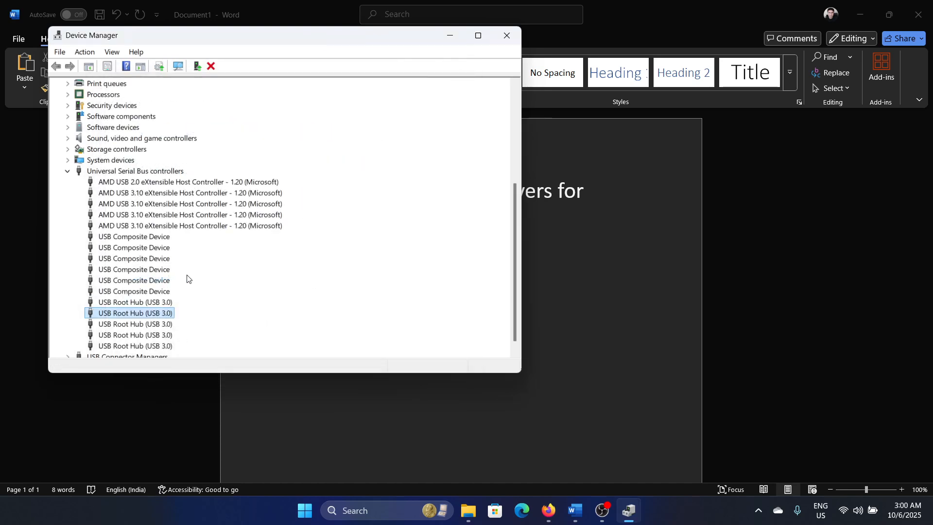
{"action": "mouse_move", "coordinate": [200, 240]}
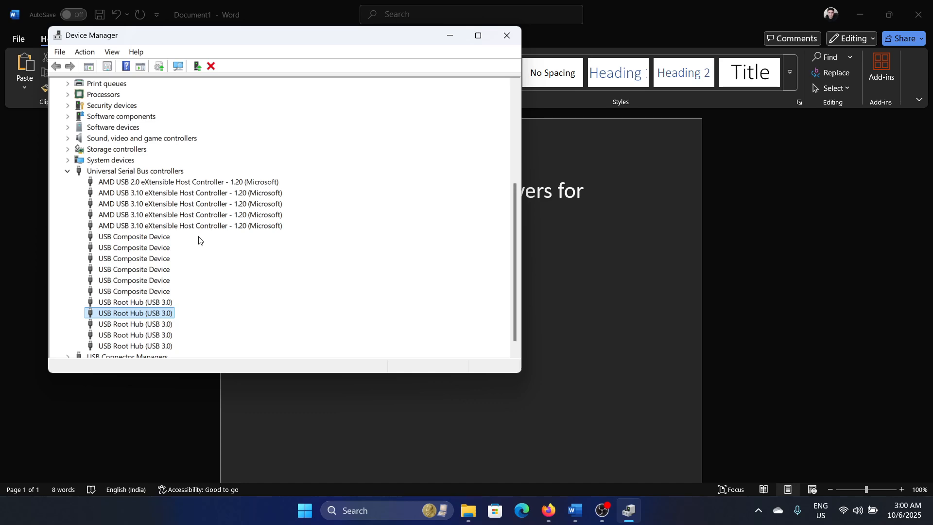
{"action": "mouse_move", "coordinate": [166, 250]}
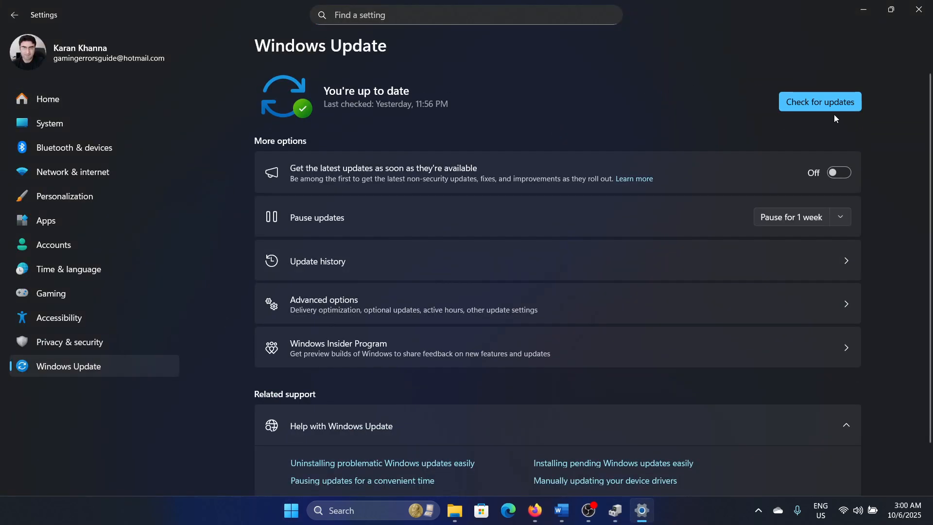
Start a Windows Update check for updates in Settings
{"action": "left_click", "coordinate": [820, 101]}
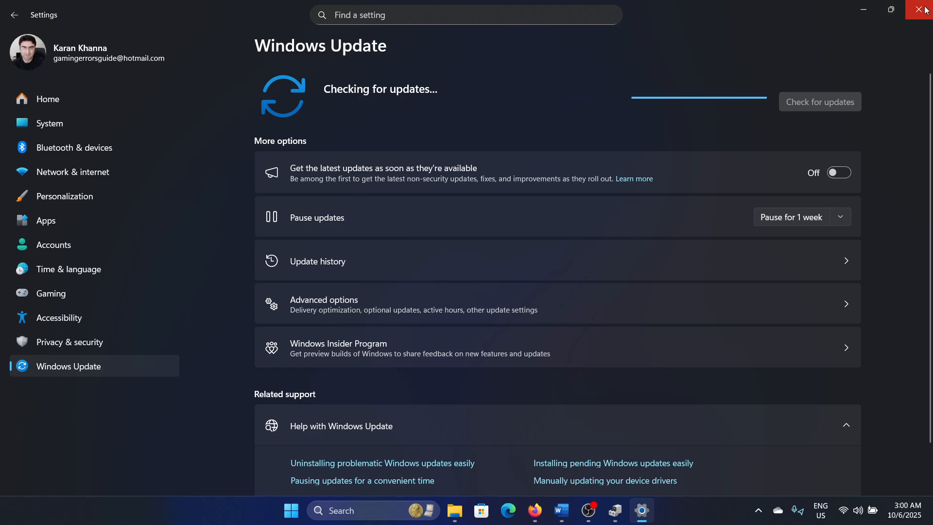
{"action": "mouse_move", "coordinate": [918, 9]}
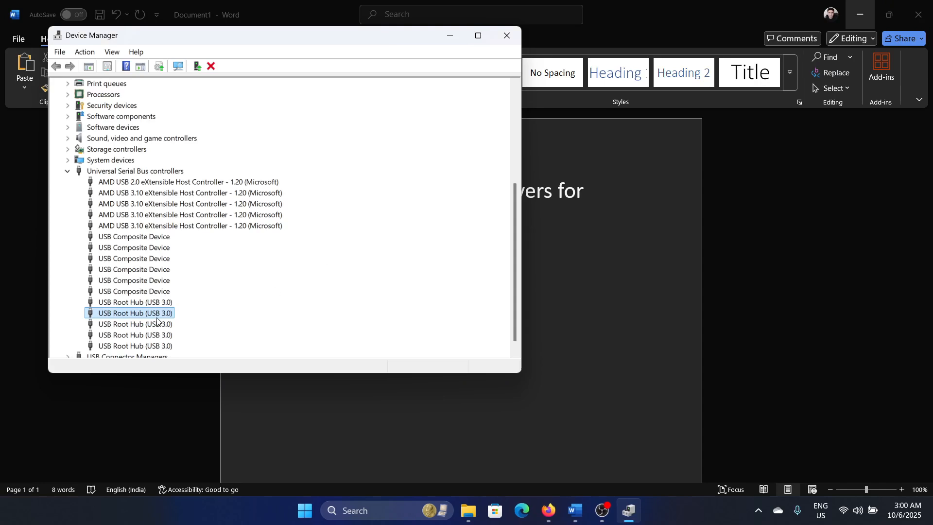
Close Device Manager to return to the USB drivers Word document
{"action": "left_click", "coordinate": [507, 36]}
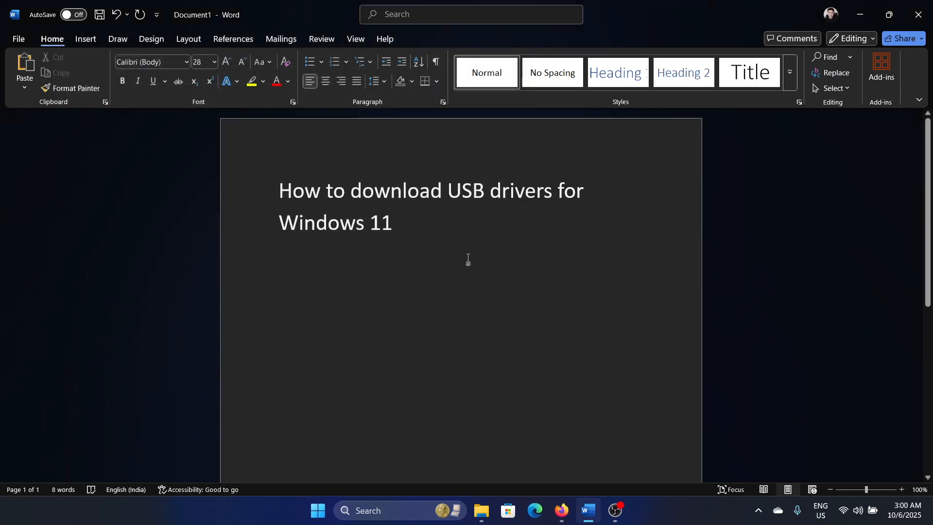